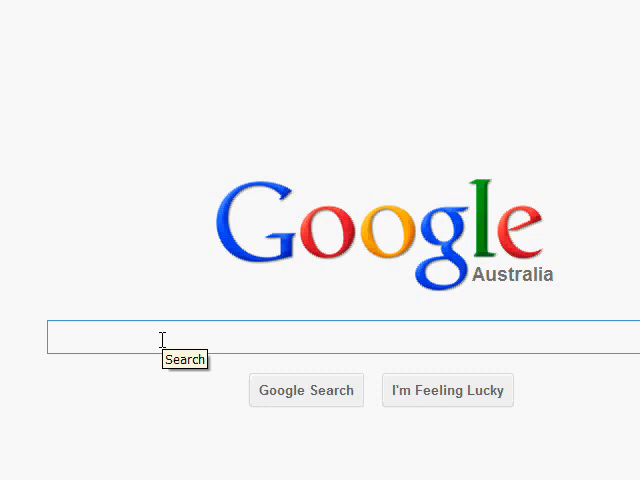
Search Google for "wikimedia commons" so the Commons site tops the results.
left_click(60, 336)
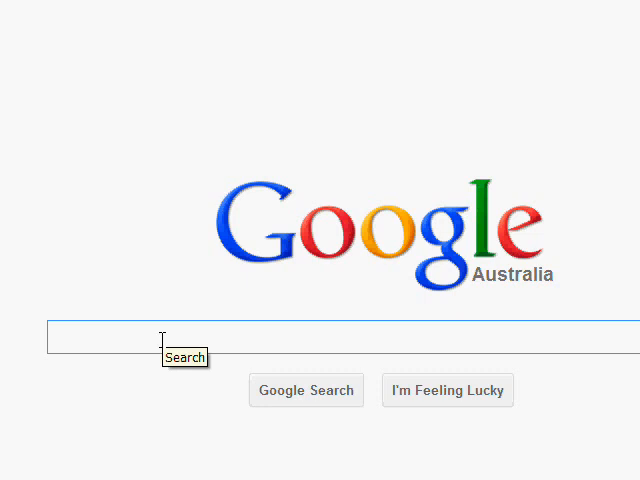
left_click(60, 336)
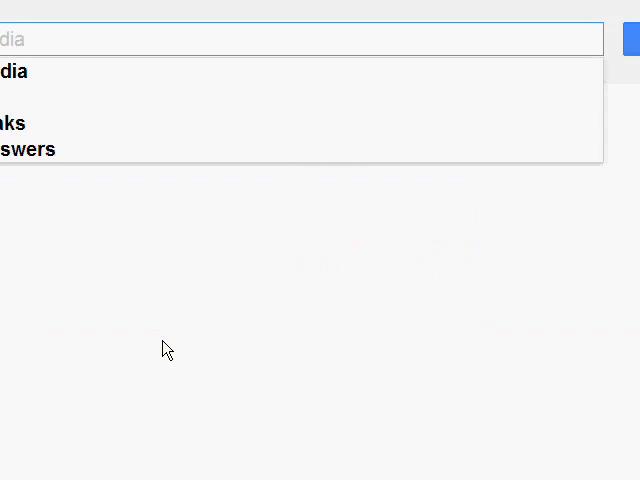
type("ed")
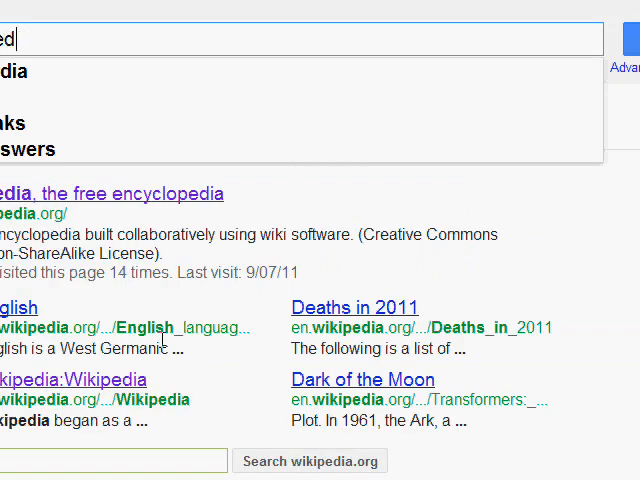
type("media commons")
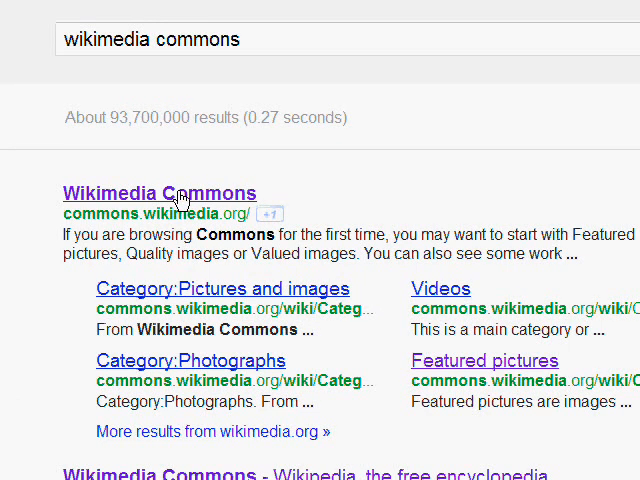
Go to the Wikimedia Commons result and look down its main page.
left_click(160, 192)
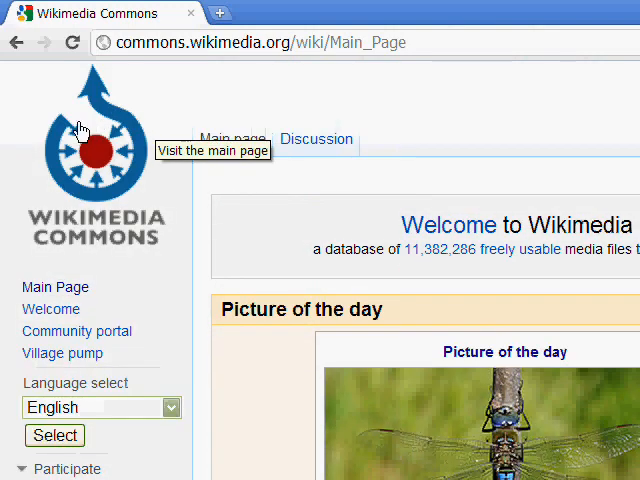
mouse_move(150, 188)
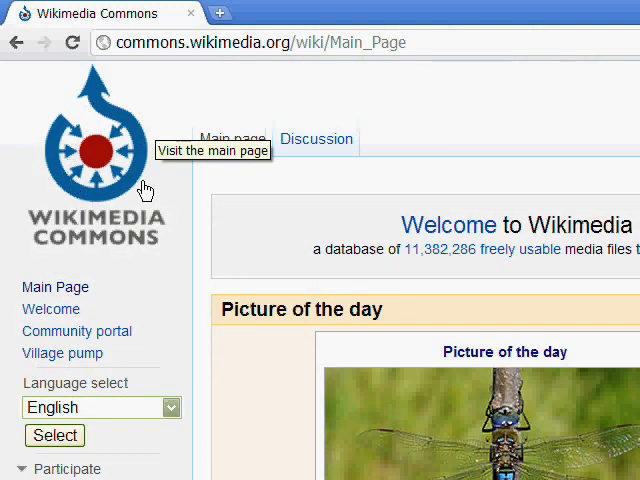
mouse_move(232, 252)
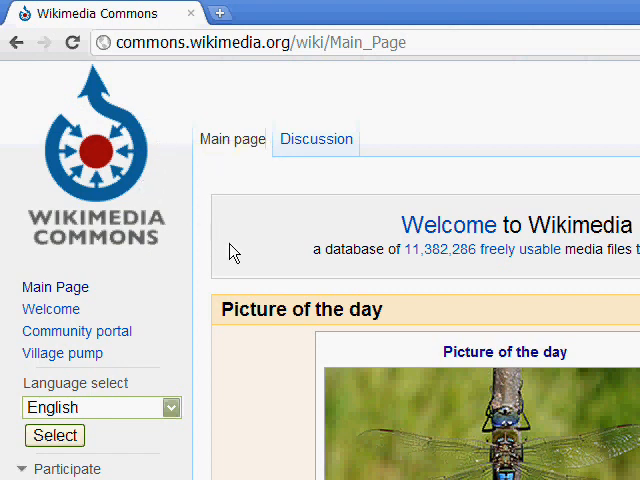
scroll("down", 3)
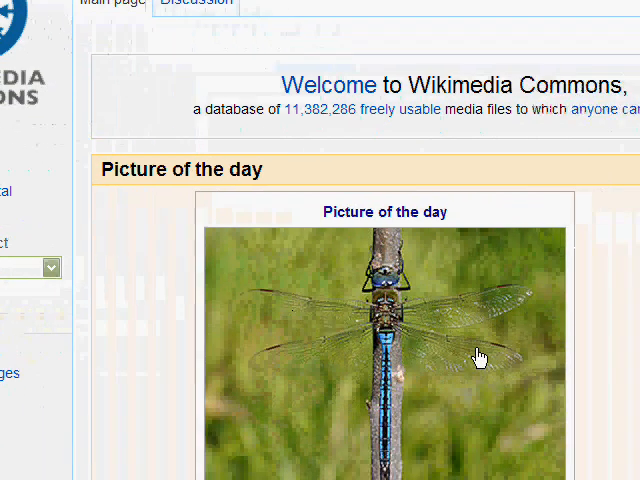
scroll("down", 3)
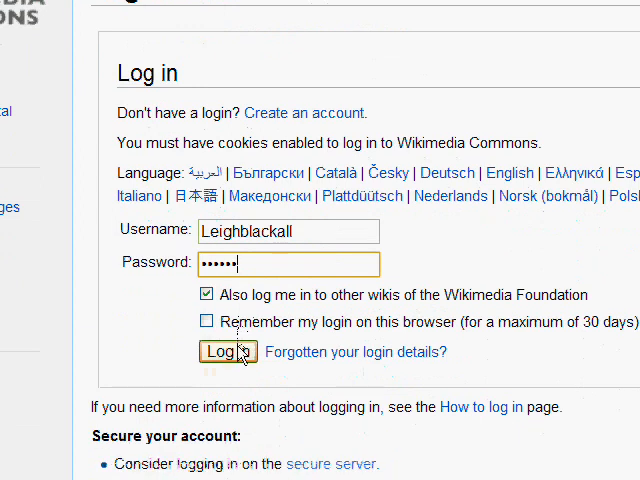
Log in with 'Remember my login on this browser' ticked.
left_click(206, 320)
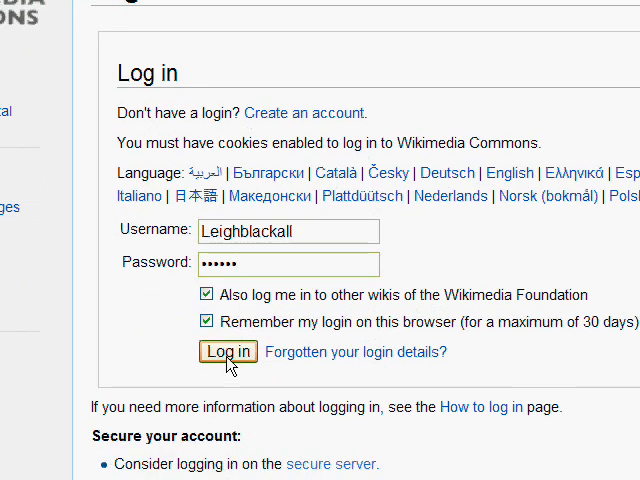
mouse_move(228, 324)
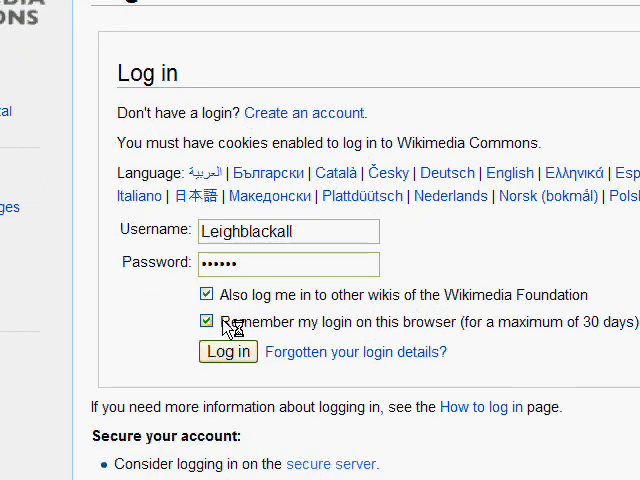
left_click(228, 352)
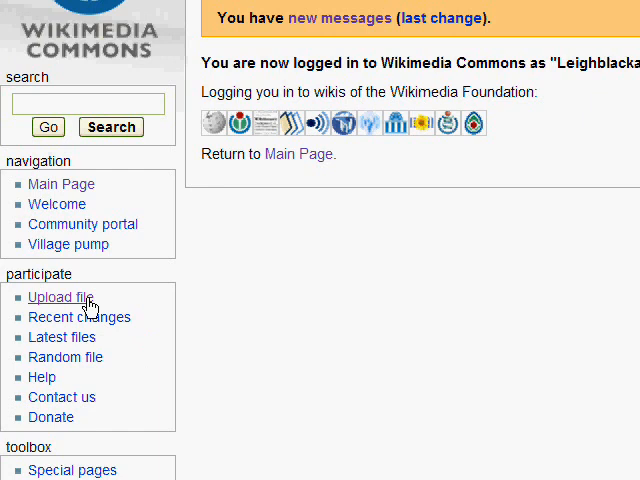
Start the Upload wizard from the participate sidebar's 'Upload file' link.
left_click(60, 296)
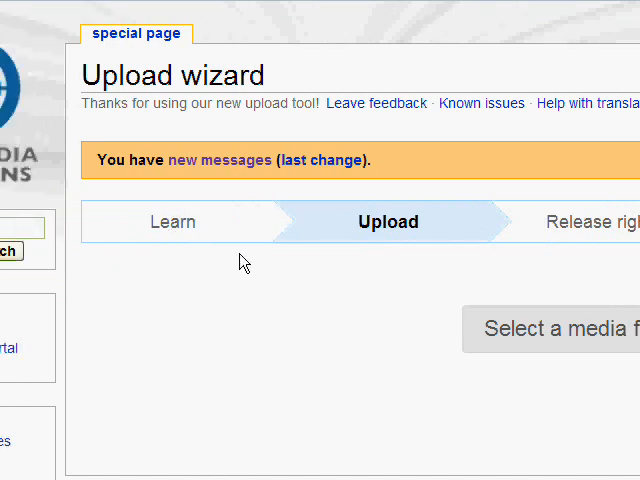
mouse_move(256, 292)
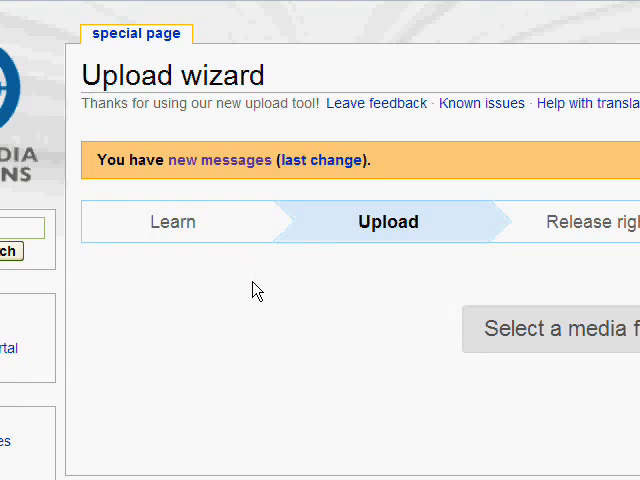
scroll("down", 3)
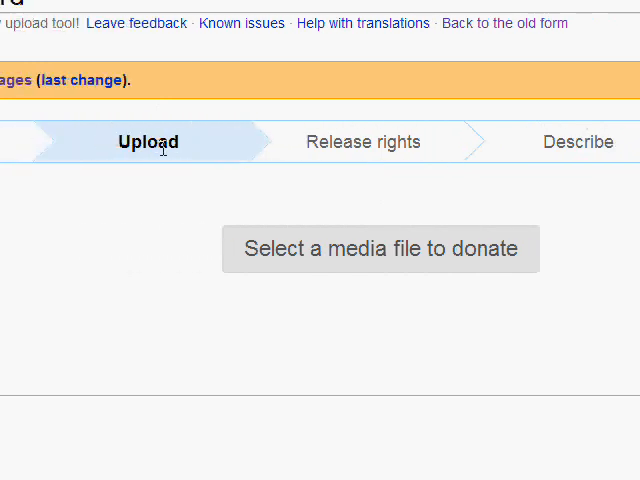
mouse_move(308, 256)
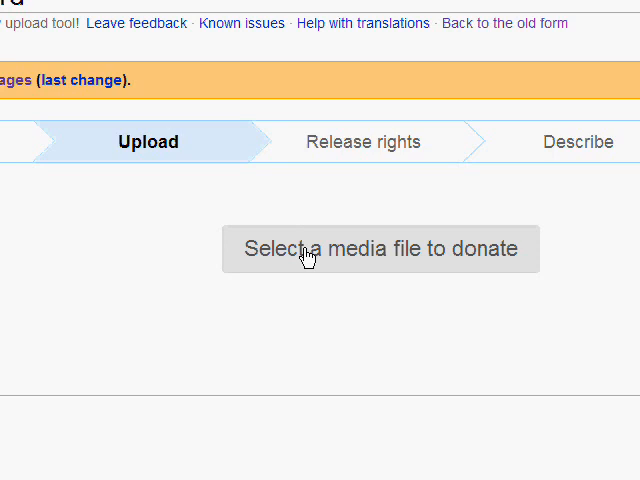
Choose a media file to donate, viewing the newcastle 2011 folder as a list.
left_click(380, 250)
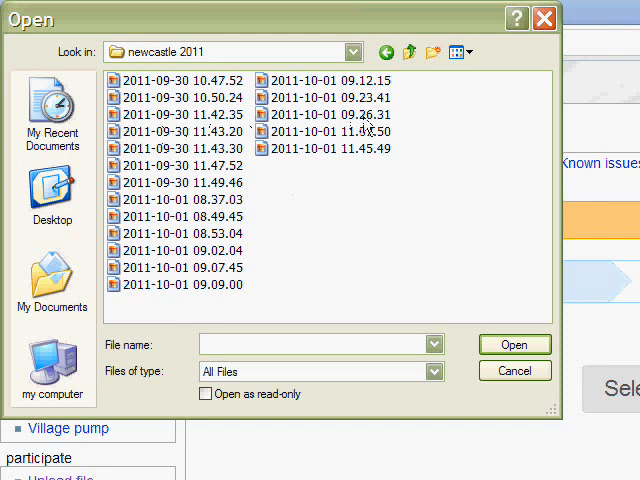
left_click(456, 52)
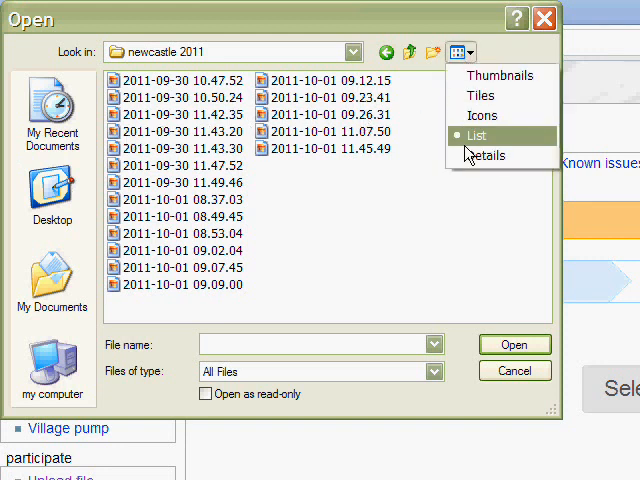
left_click(500, 76)
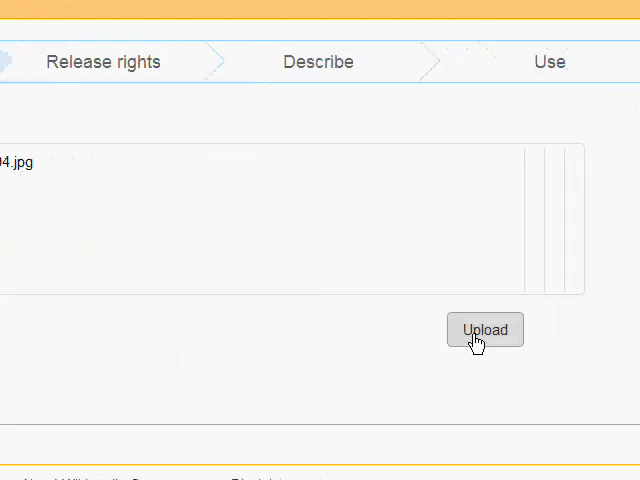
Upload photo 2011-10-01 08.53.04.jpg and wait for 'All uploads were successful!'.
left_click(484, 330)
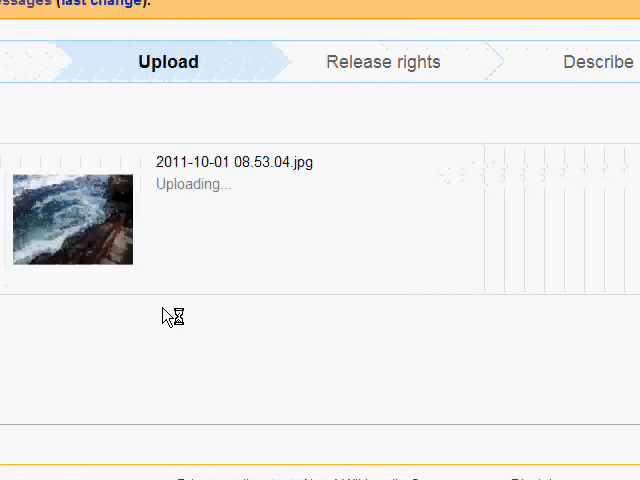
scroll("down", 3)
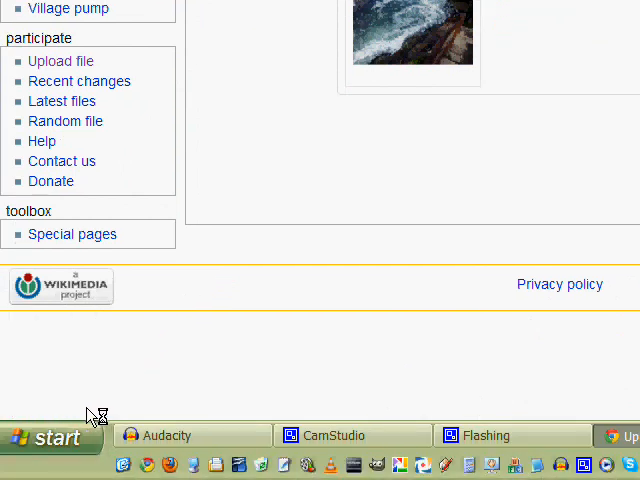
mouse_move(56, 416)
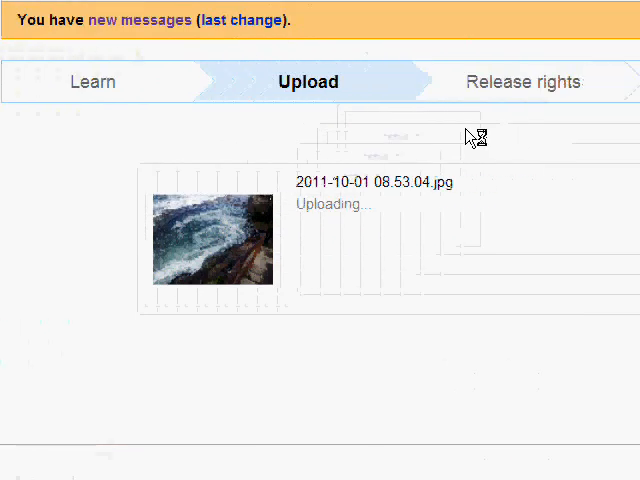
scroll("down", 3)
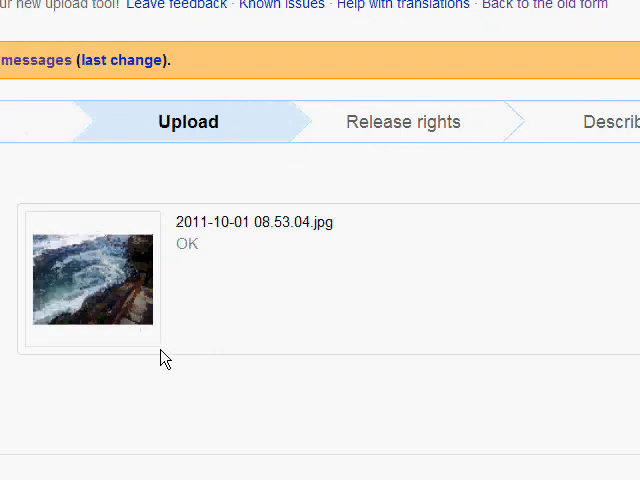
scroll("down", 3)
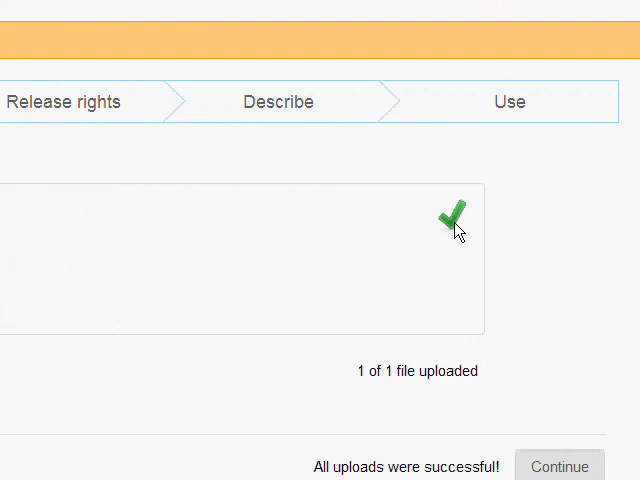
scroll("down", 3)
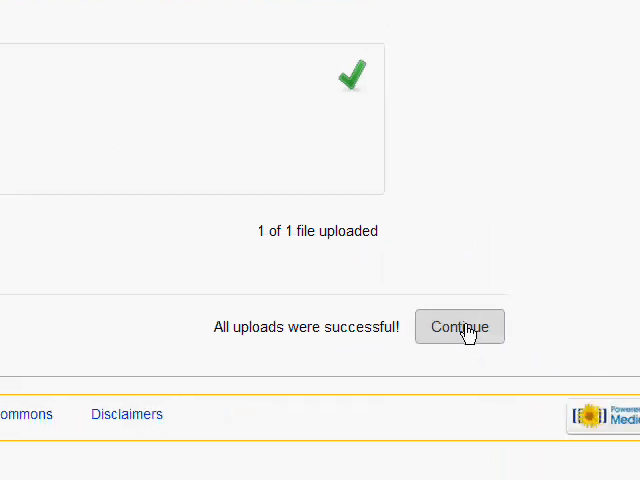
Mark the photo as own work under CC BY-SA 3.0 and continue to Describe.
left_click(460, 328)
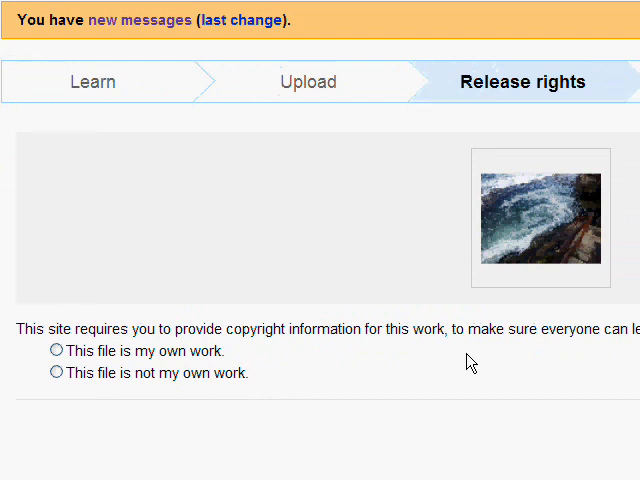
scroll("down", 3)
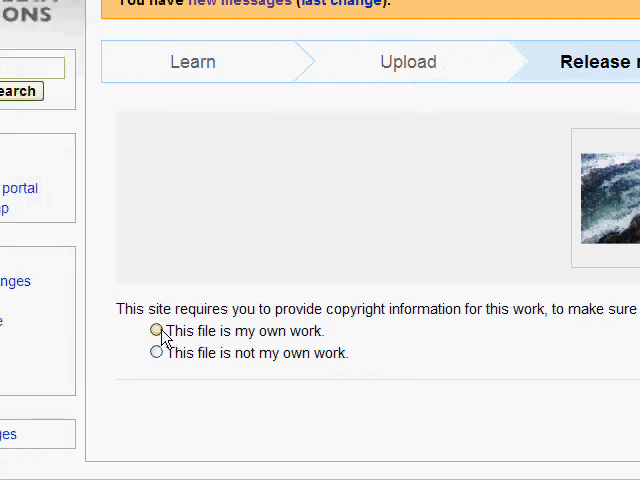
left_click(156, 332)
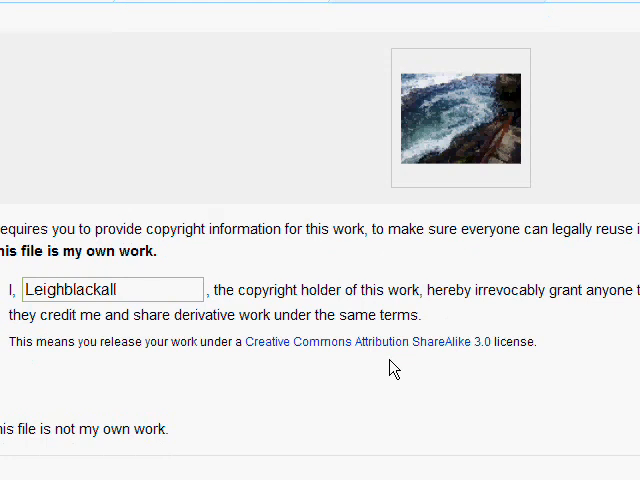
mouse_move(400, 356)
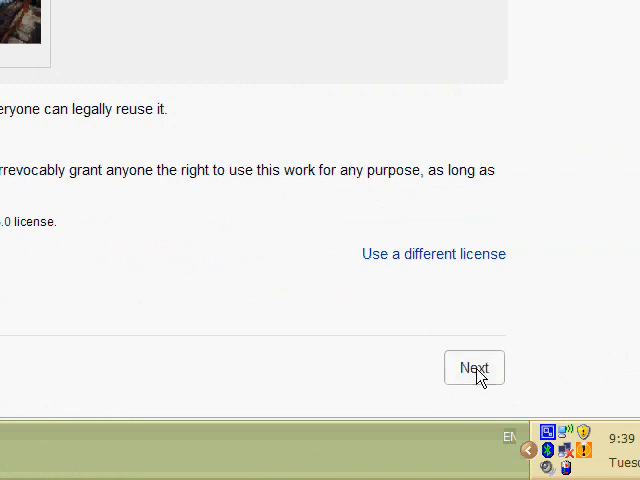
left_click(474, 368)
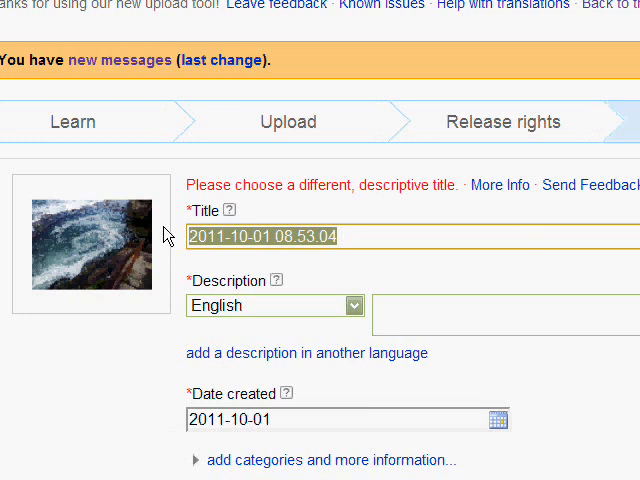
Title the photo 'Bogey Hole in Newcastle'.
type("Boegy Hole")
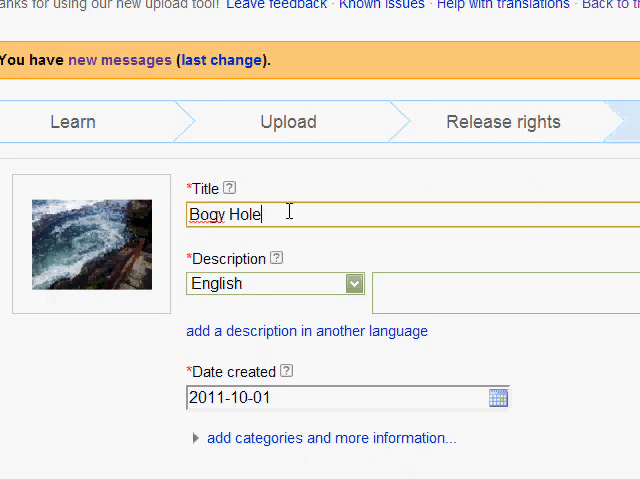
type("in Newcastle")
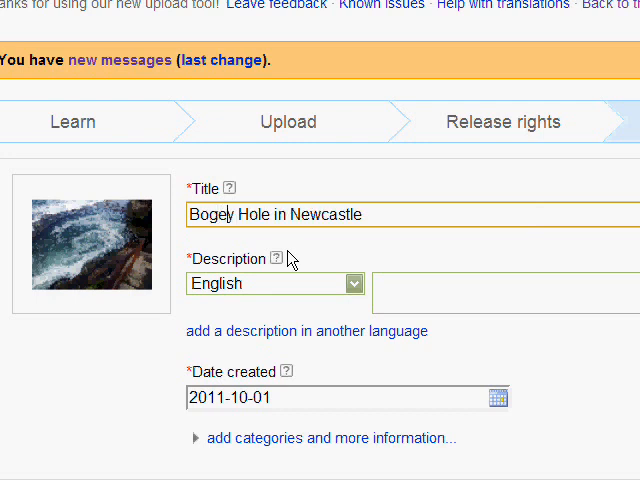
Describe it in English as the Bogey Hole ocean bath near Newcastle Beach.
left_click(500, 296)
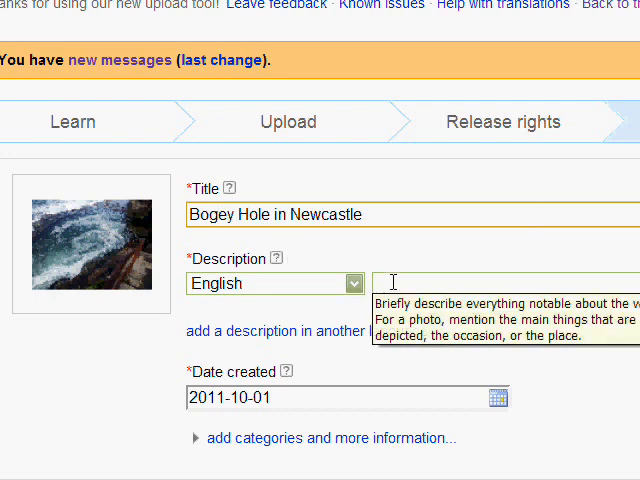
mouse_move(420, 268)
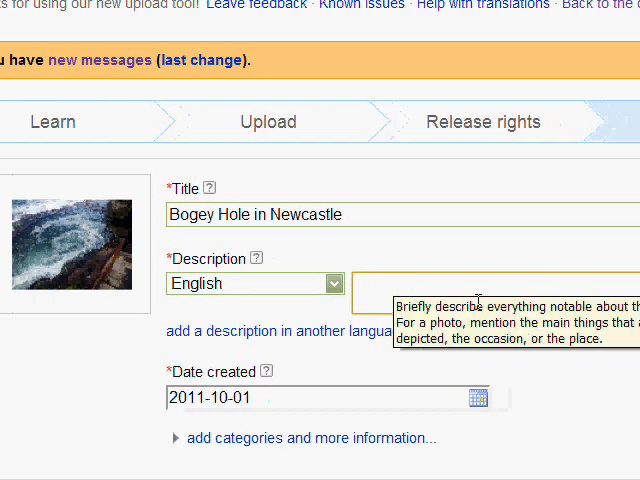
type("Is a")
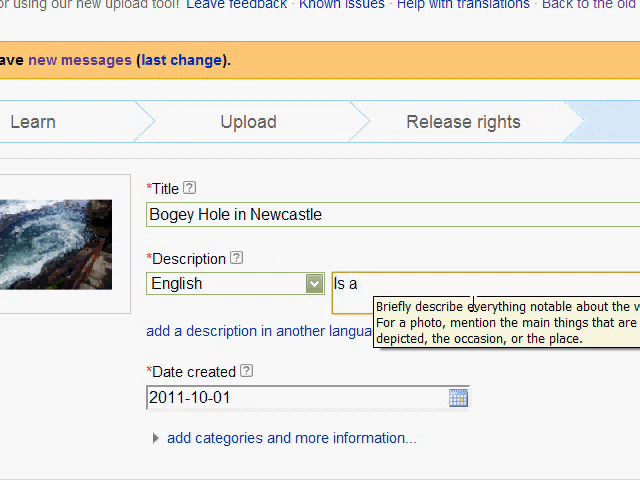
type("The Bo")
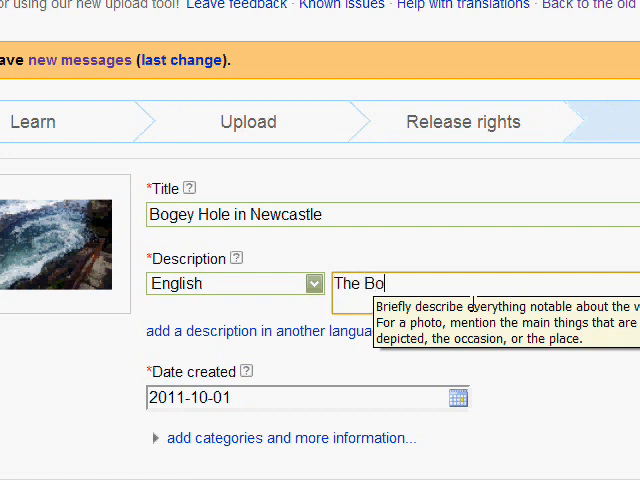
type("gey Hole is an")
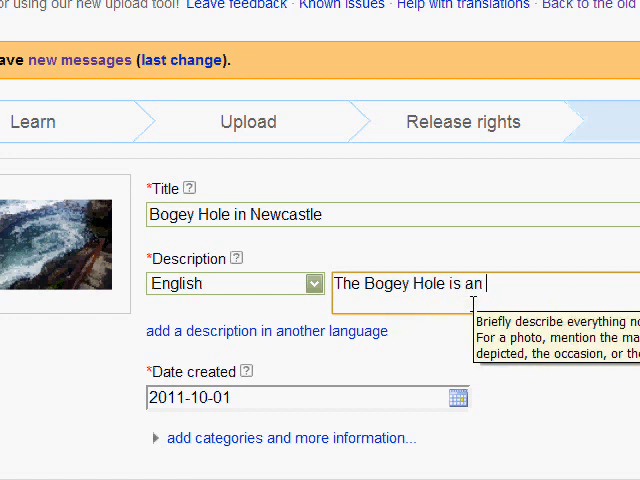
type("ocean")
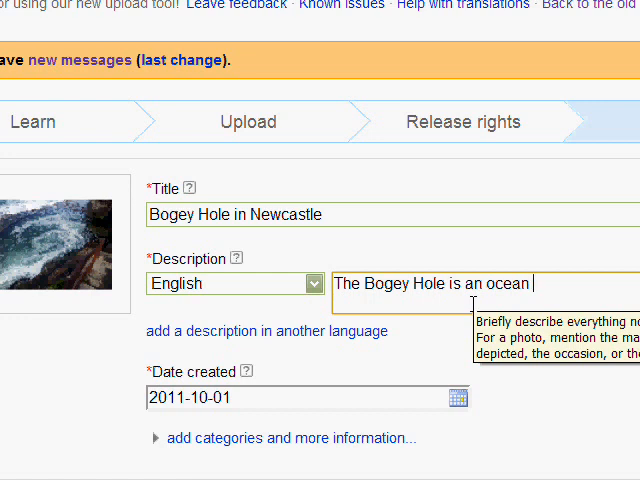
type("bath new Newcastle Beach")
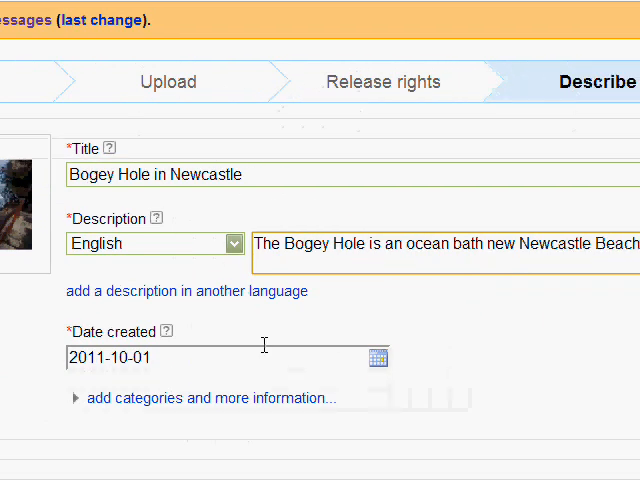
scroll("down", 3)
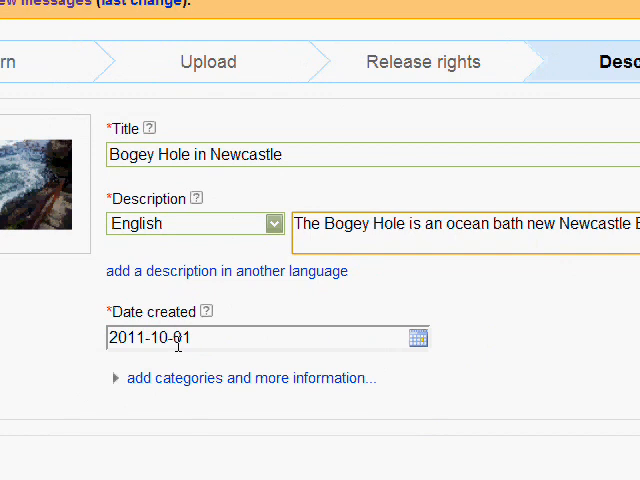
scroll("down", 3)
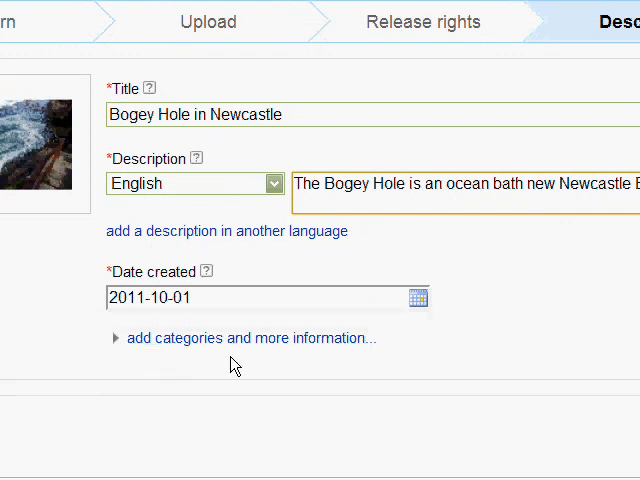
scroll("down", 3)
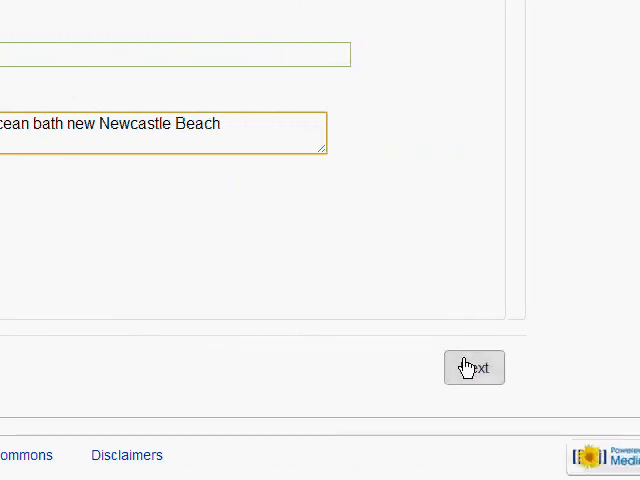
Finish the wizard so Commons shows Bogey Hole in Newcastle.jpg with usage links.
left_click(474, 368)
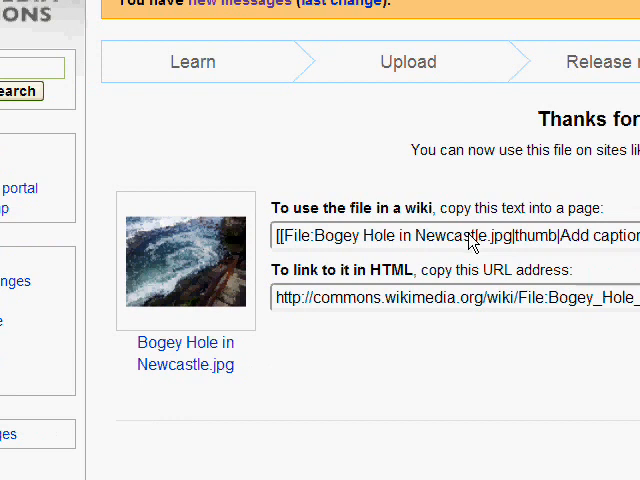
mouse_move(258, 332)
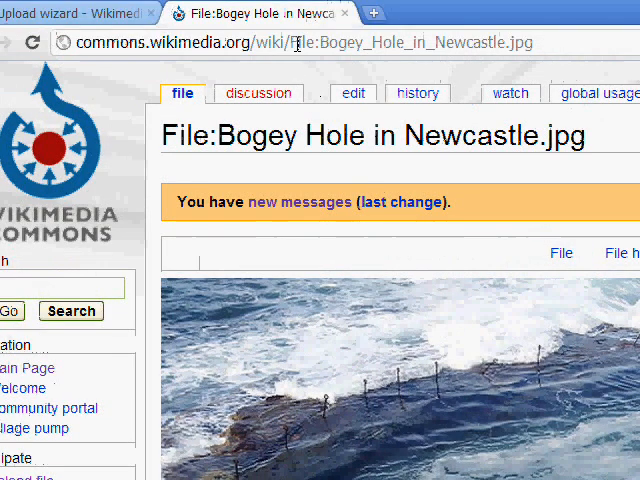
left_click(300, 42)
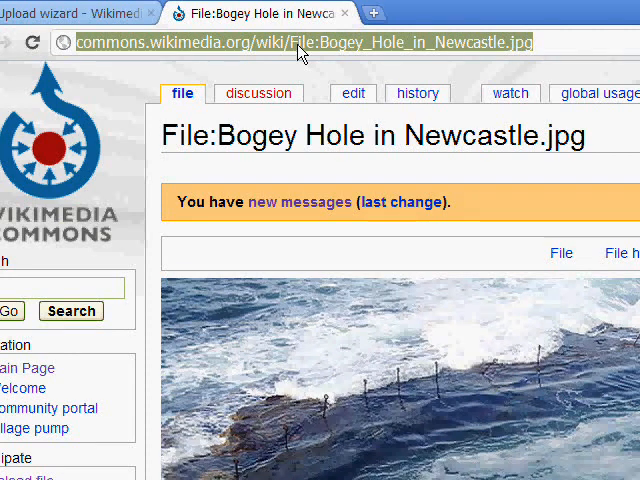
scroll("down", 3)
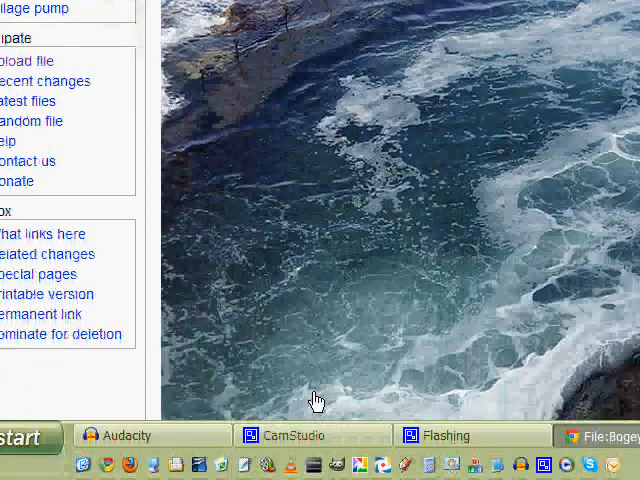